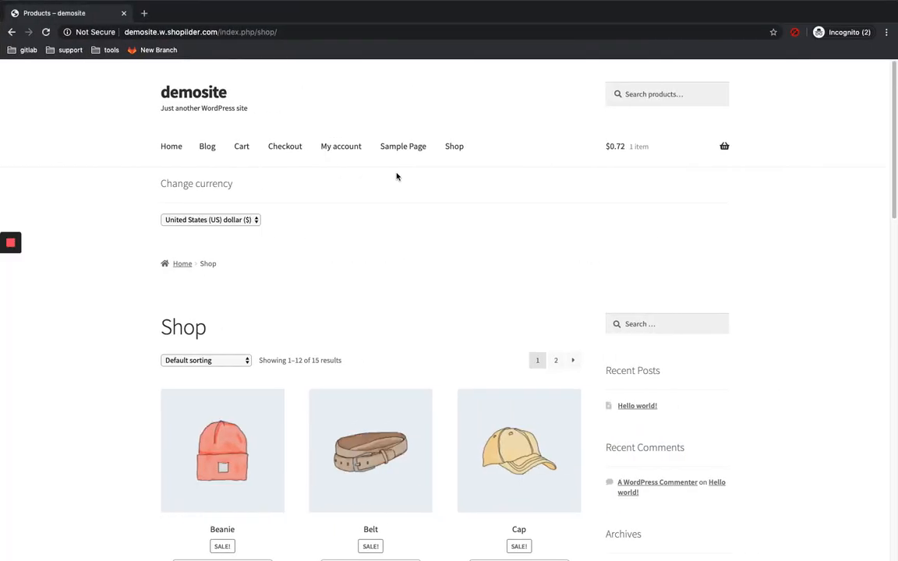
{"action": "mouse_move", "coordinate": [358, 171]}
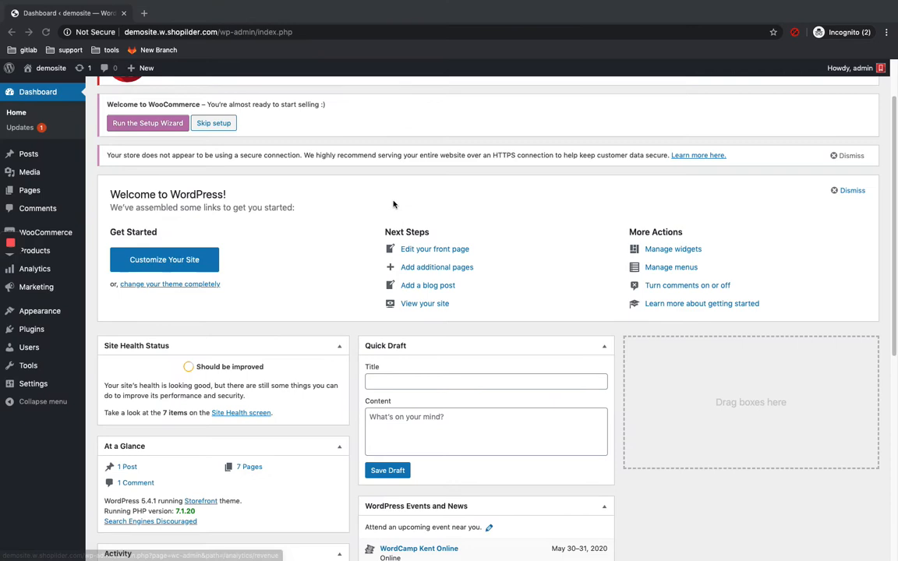
Go to the WooCommerce dashboard from the admin's left sidebar
{"action": "scroll", "scroll_direction": "down", "scroll_amount": 3}
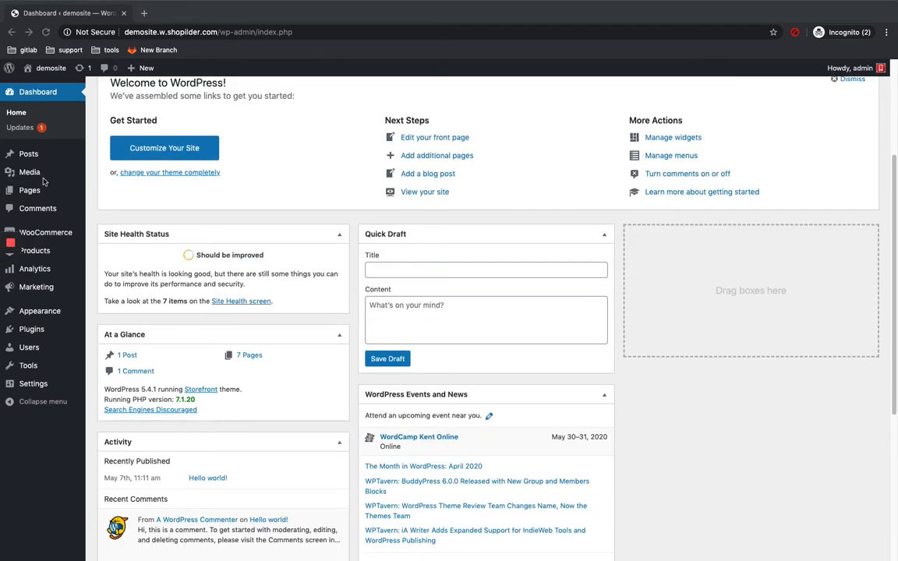
{"action": "left_click", "coordinate": [45, 233]}
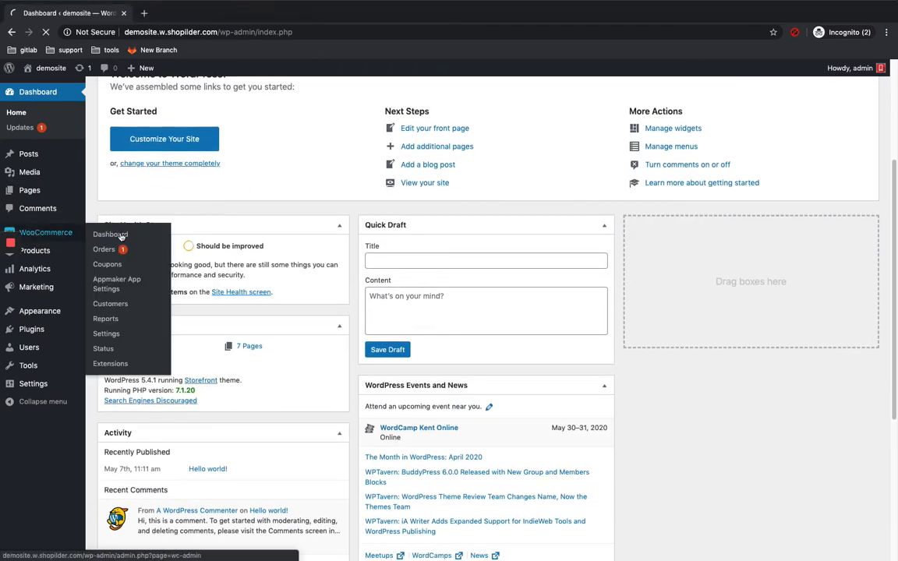
{"action": "left_click", "coordinate": [109, 234]}
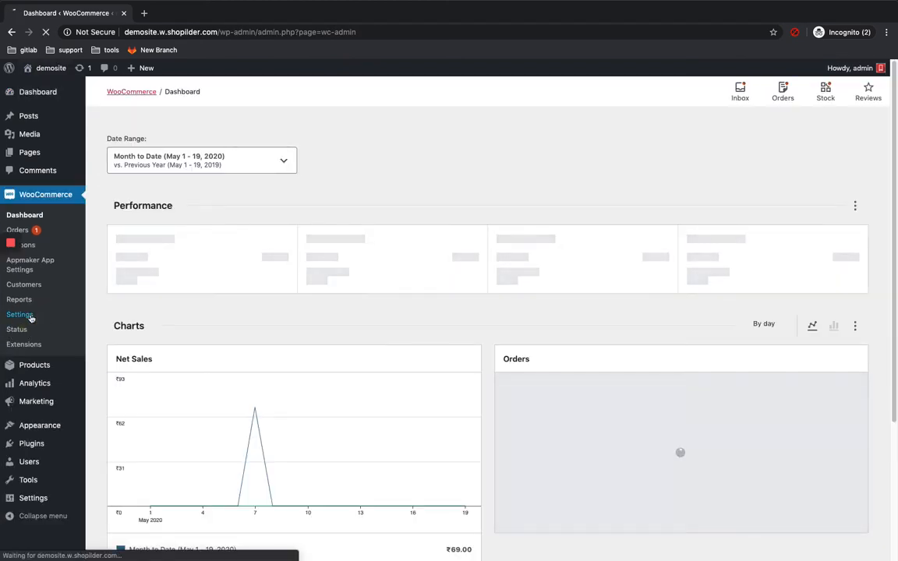
Show the WooCommerce Settings Accounts & Privacy page down to the Guest checkout options
{"action": "left_click", "coordinate": [20, 315]}
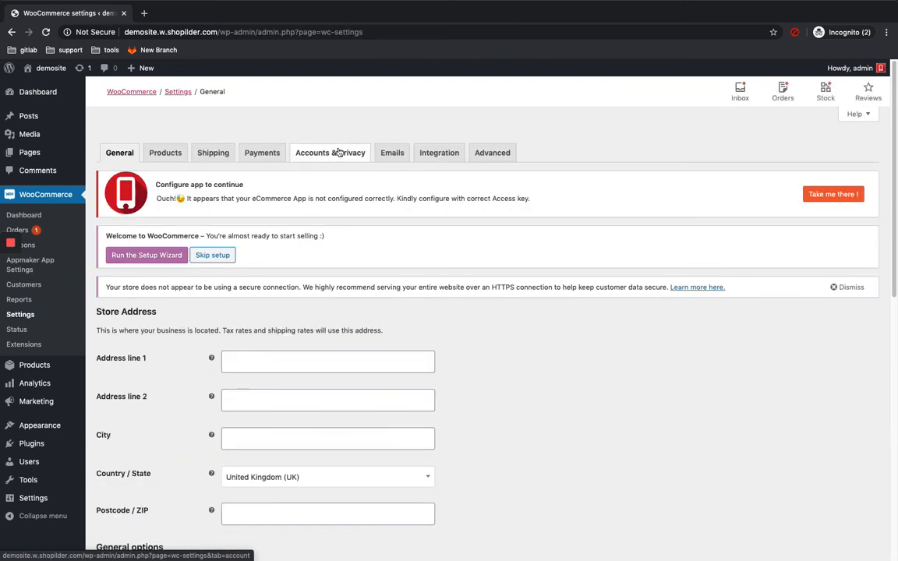
{"action": "left_click", "coordinate": [331, 153]}
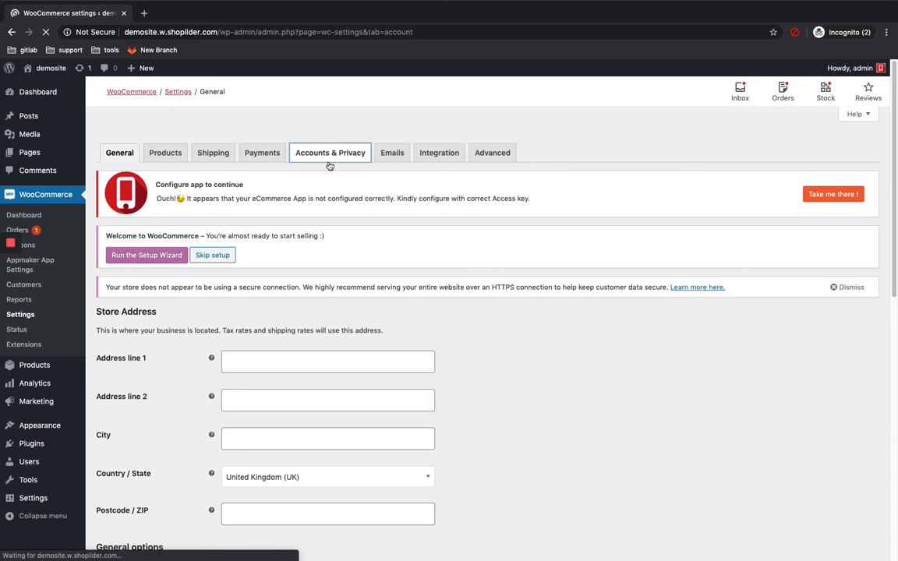
{"action": "left_click", "coordinate": [331, 152]}
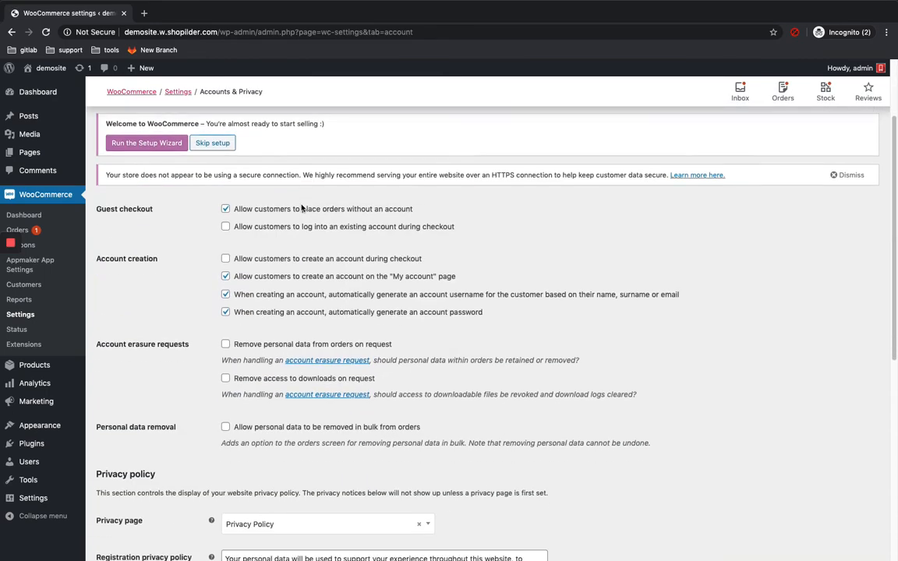
{"action": "scroll", "scroll_direction": "down", "scroll_amount": 3}
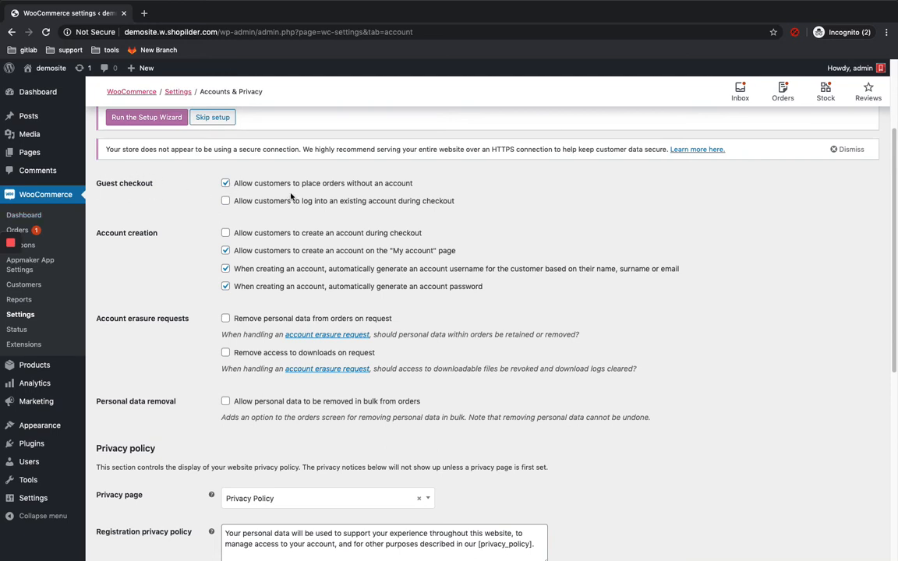
{"action": "mouse_move", "coordinate": [215, 206]}
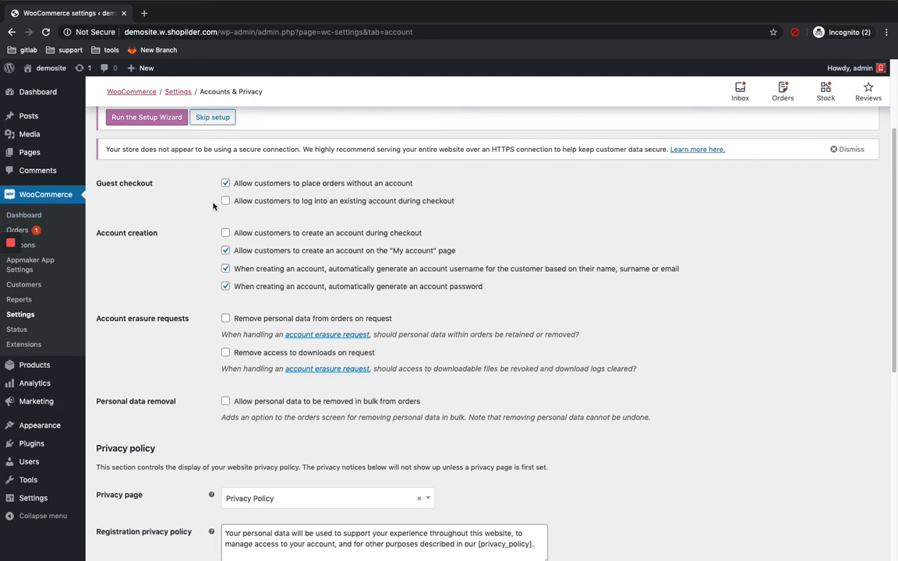
Disable 'Allow customers to place orders without an account' under Guest checkout
{"action": "left_click", "coordinate": [225, 184]}
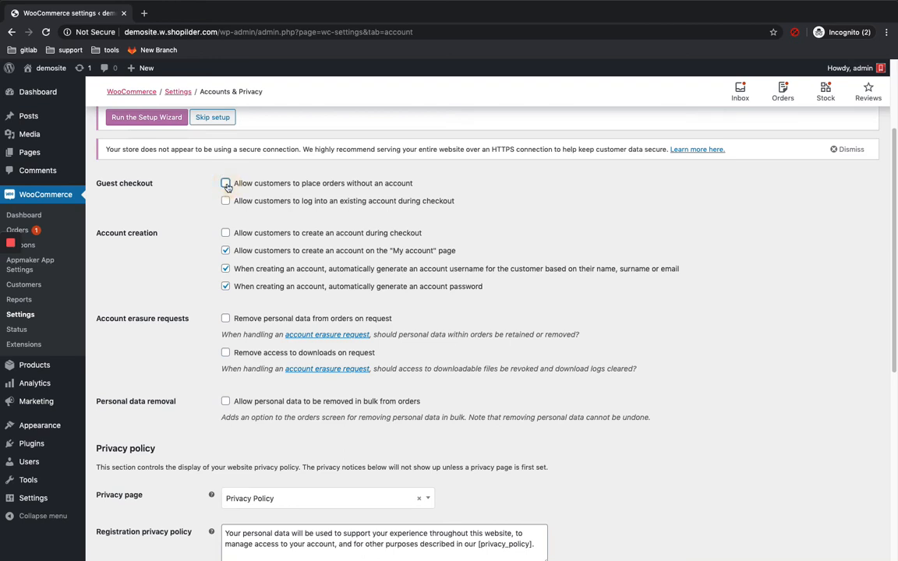
{"action": "left_click", "coordinate": [225, 184]}
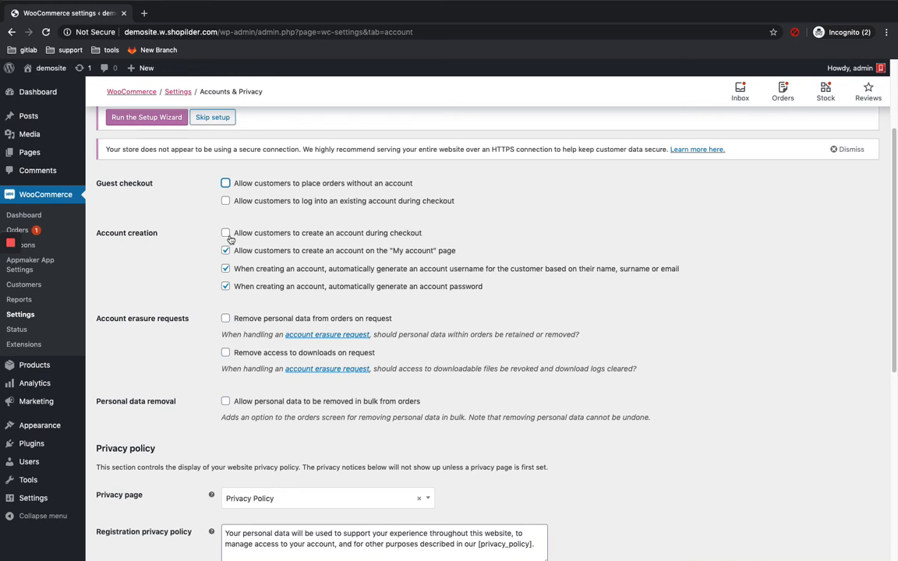
{"action": "mouse_move", "coordinate": [267, 240]}
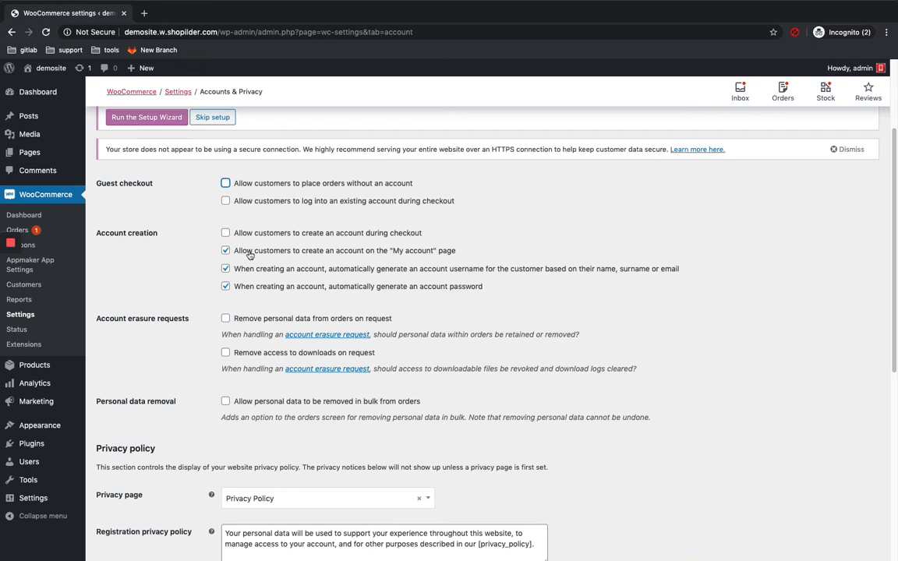
{"action": "mouse_move", "coordinate": [225, 256]}
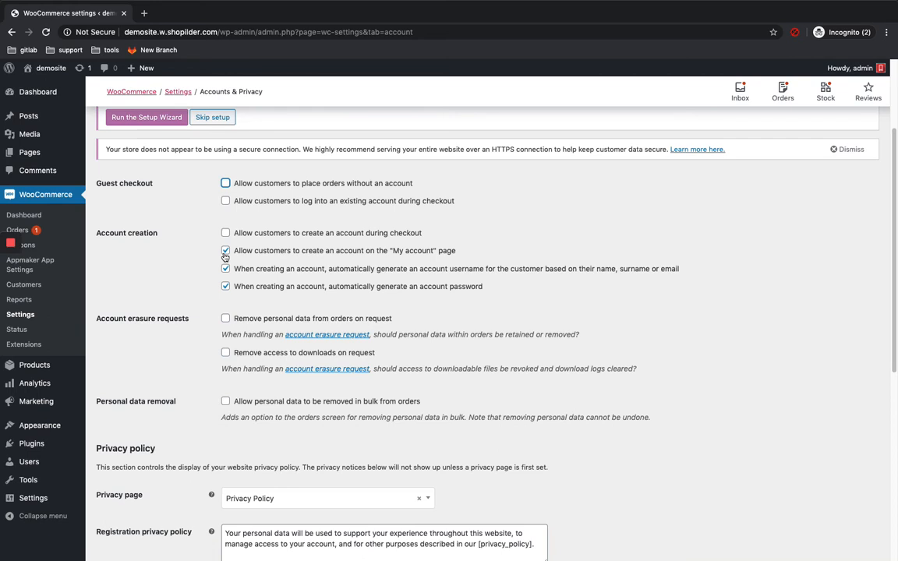
{"action": "mouse_move", "coordinate": [237, 250]}
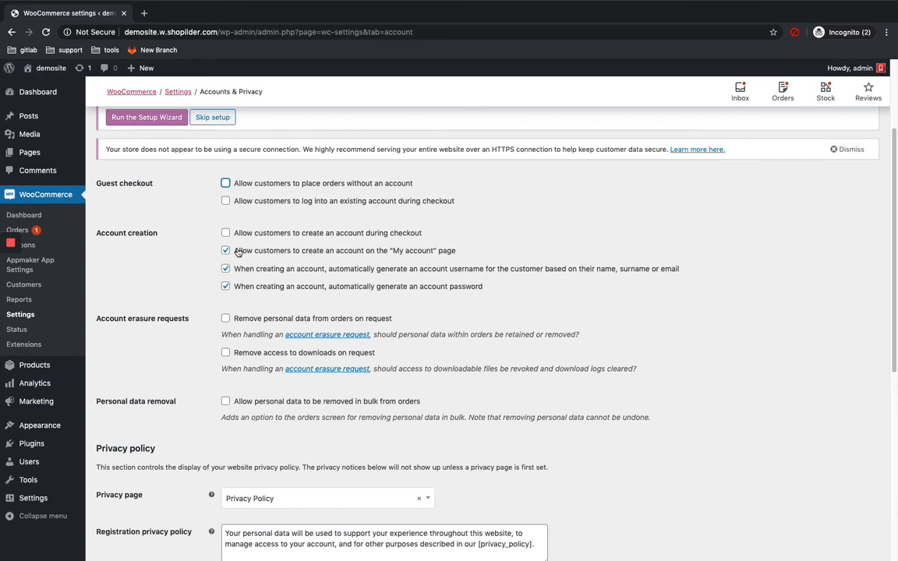
{"action": "scroll", "scroll_direction": "up", "scroll_amount": 3}
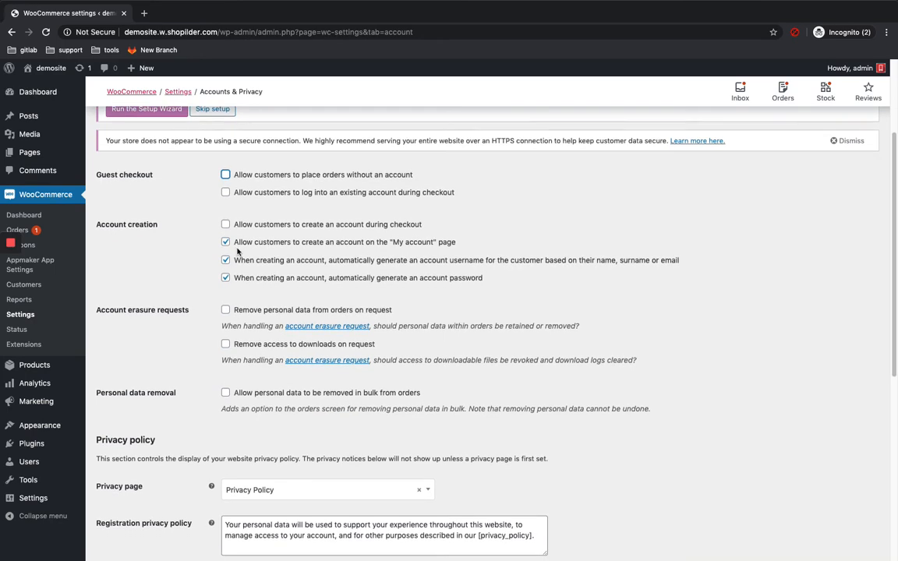
{"action": "scroll", "scroll_direction": "up", "scroll_amount": 3}
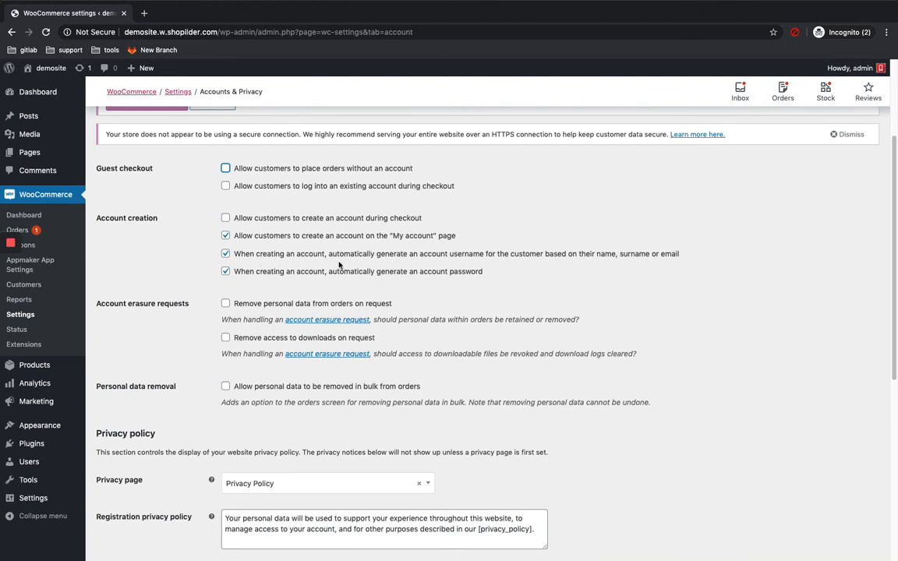
{"action": "mouse_move", "coordinate": [493, 268]}
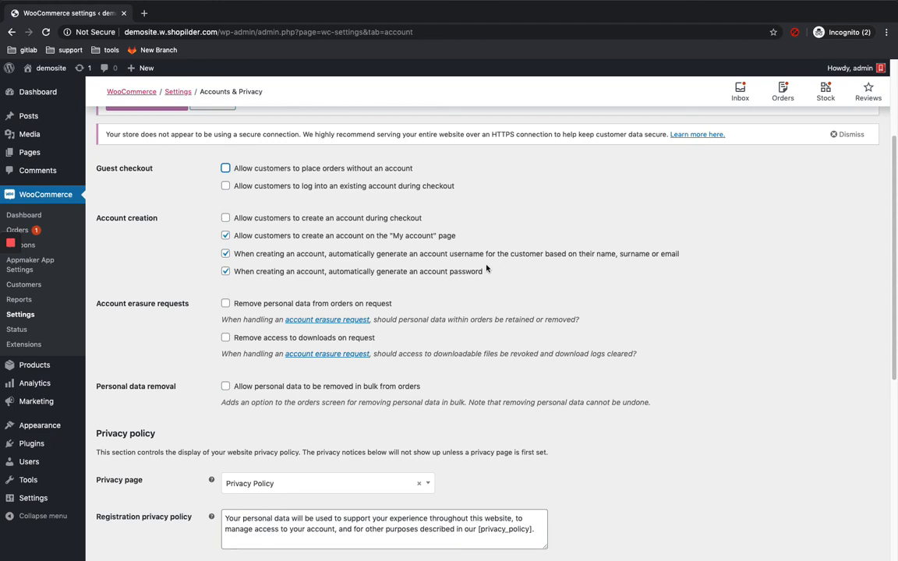
{"action": "mouse_move", "coordinate": [413, 281]}
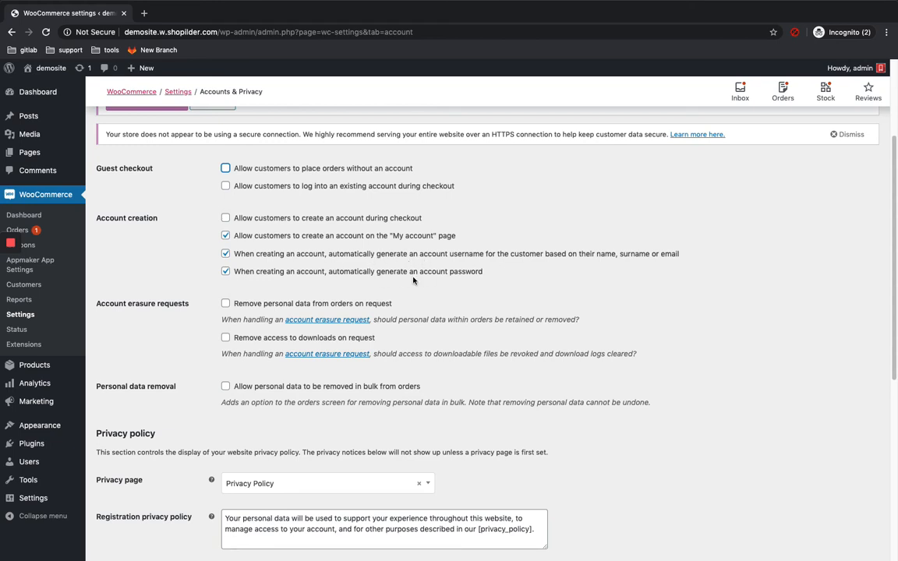
{"action": "mouse_move", "coordinate": [240, 250]}
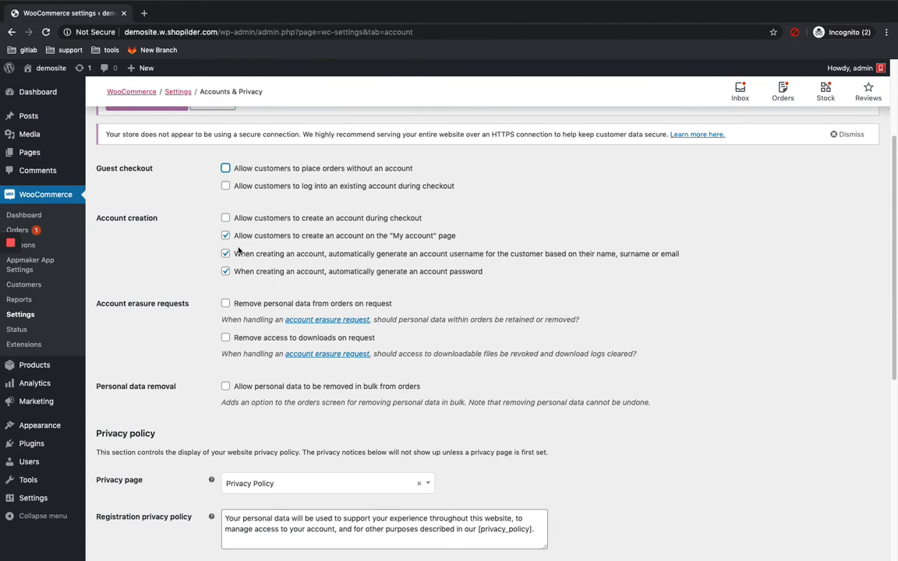
{"action": "scroll", "scroll_direction": "up", "scroll_amount": 3}
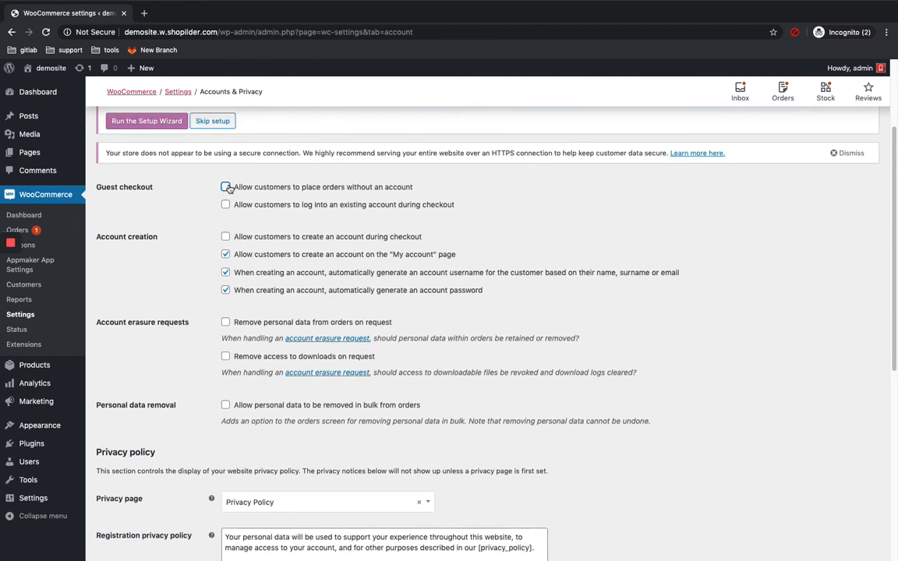
{"action": "left_click", "coordinate": [225, 187]}
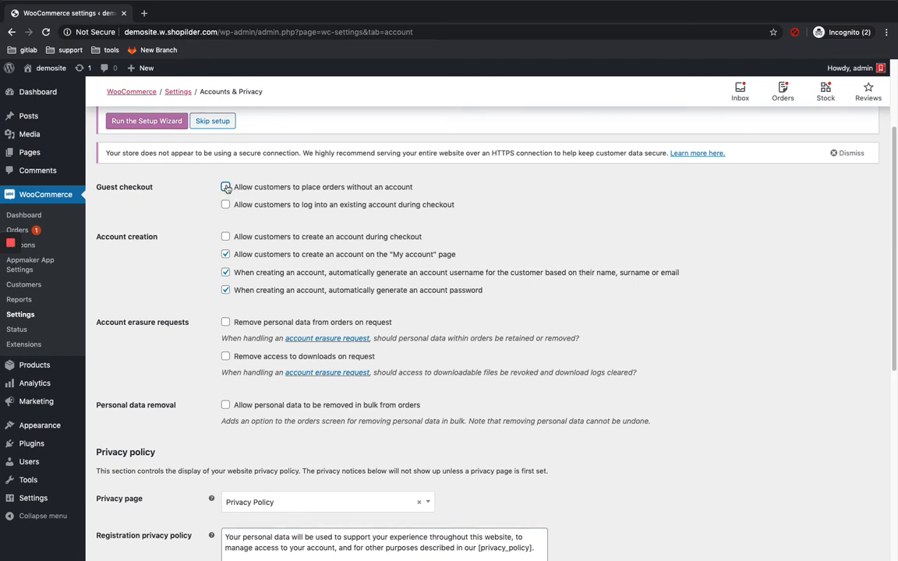
{"action": "left_click", "coordinate": [225, 187]}
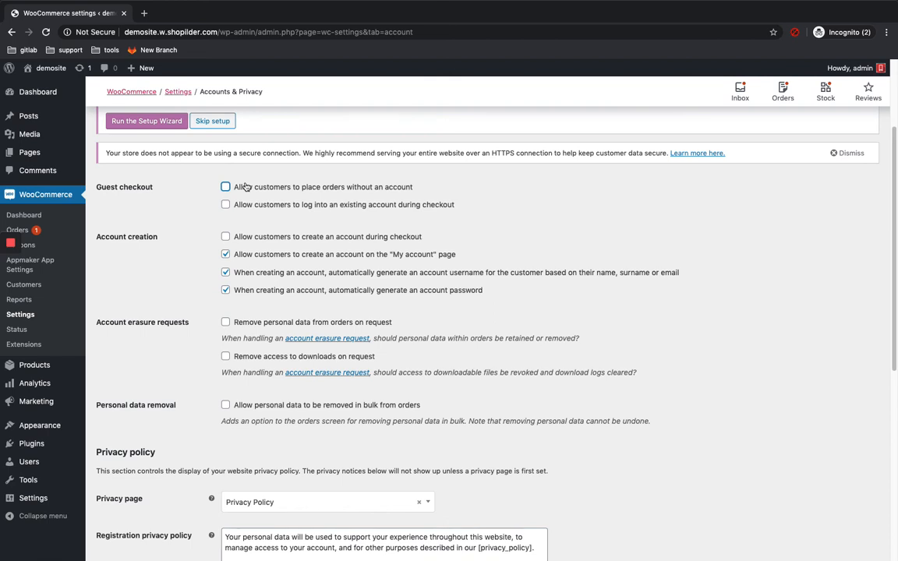
{"action": "mouse_move", "coordinate": [212, 189]}
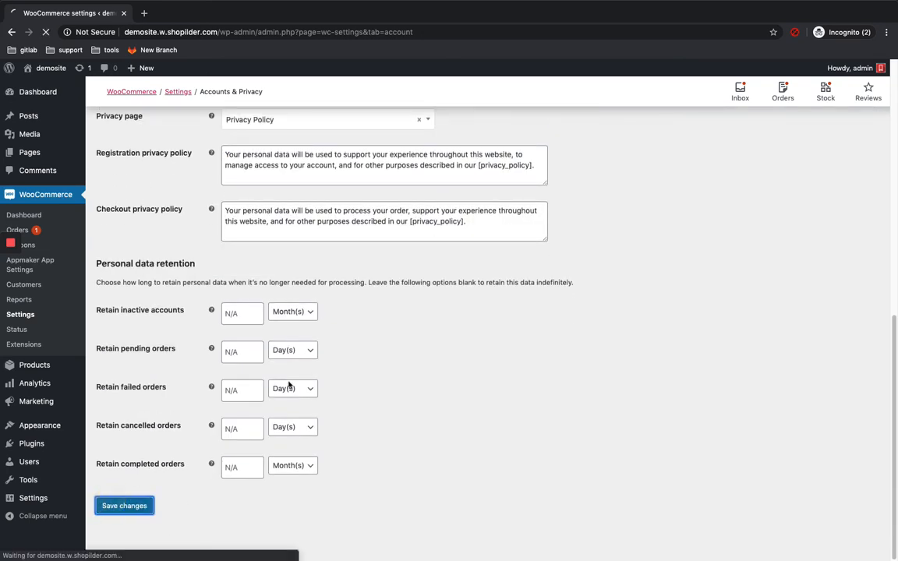
Save the Accounts & Privacy settings with guest checkout turned off
{"action": "left_click", "coordinate": [125, 505]}
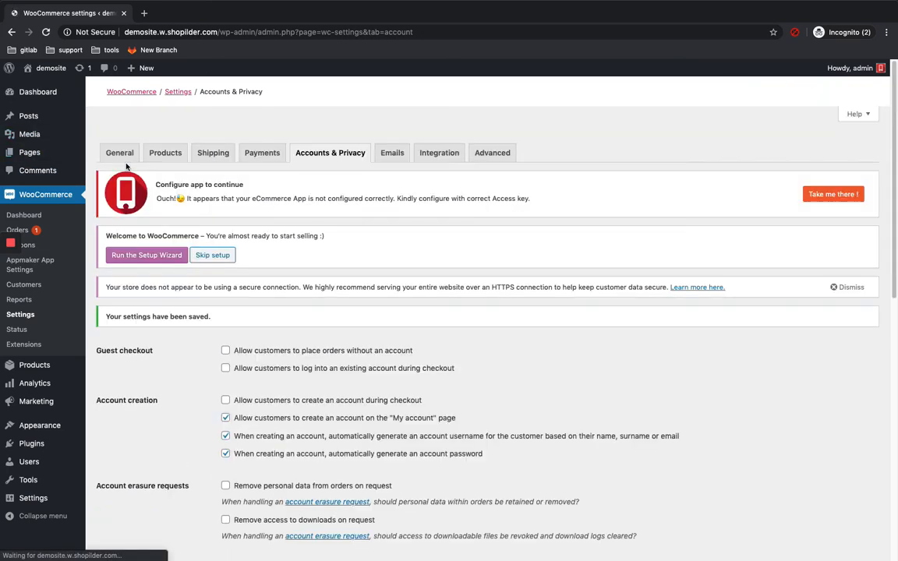
{"action": "scroll", "scroll_direction": "down", "scroll_amount": 3}
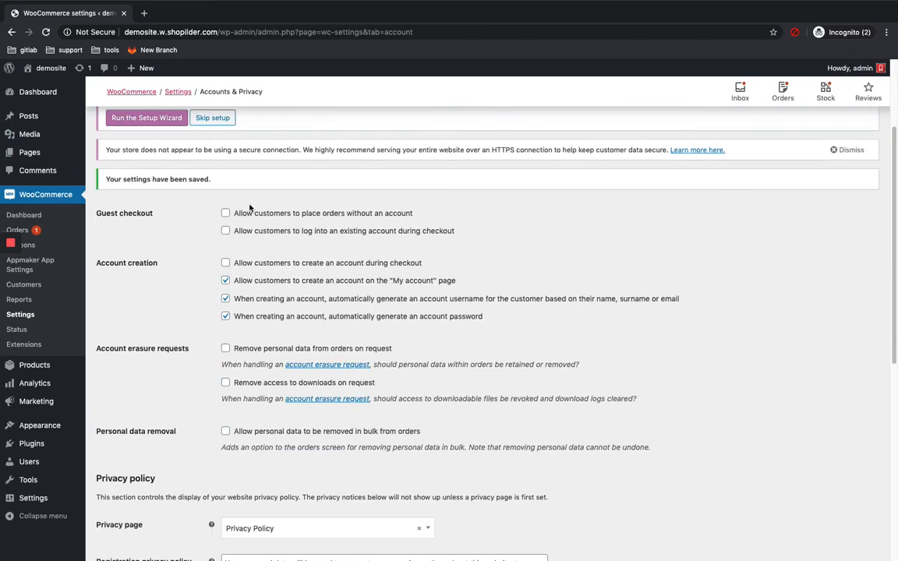
{"action": "scroll", "scroll_direction": "down", "scroll_amount": 3}
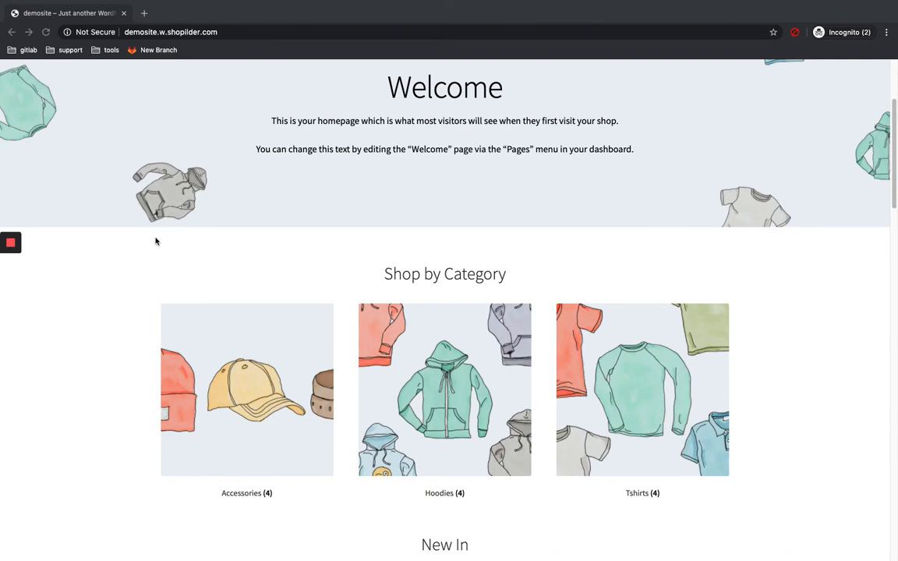
Add the Beanie from the Shop listing to the cart and view the ₹20.00 cart
{"action": "scroll", "scroll_direction": "up", "scroll_amount": 3}
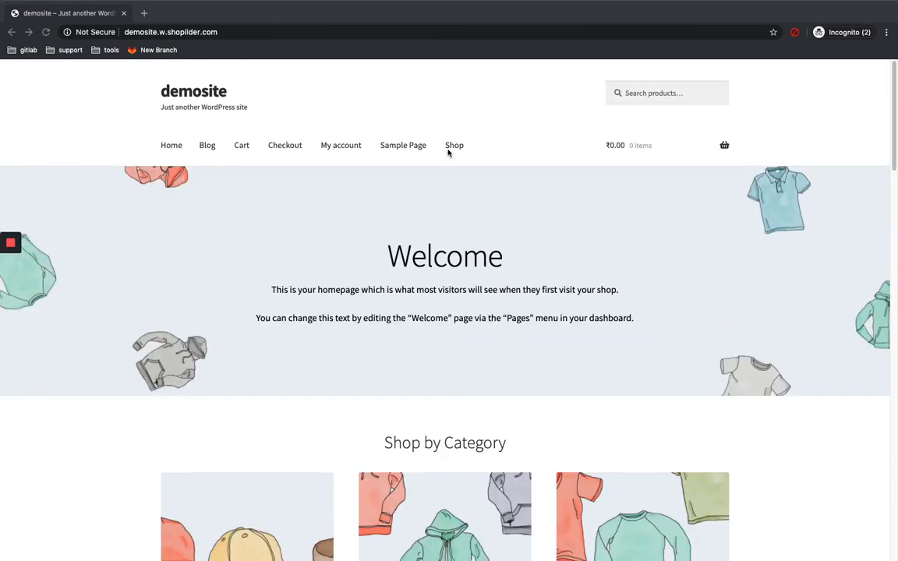
{"action": "left_click", "coordinate": [454, 145]}
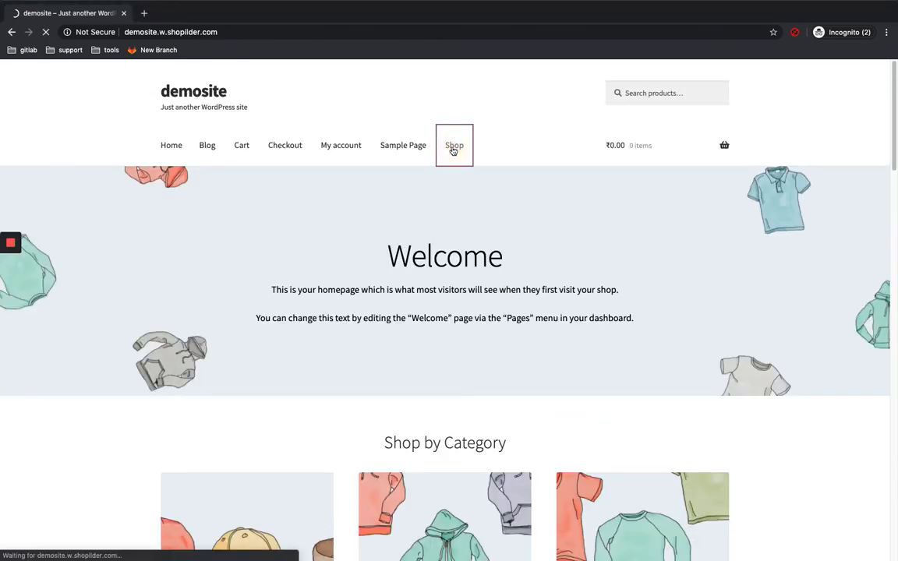
{"action": "left_click", "coordinate": [454, 145]}
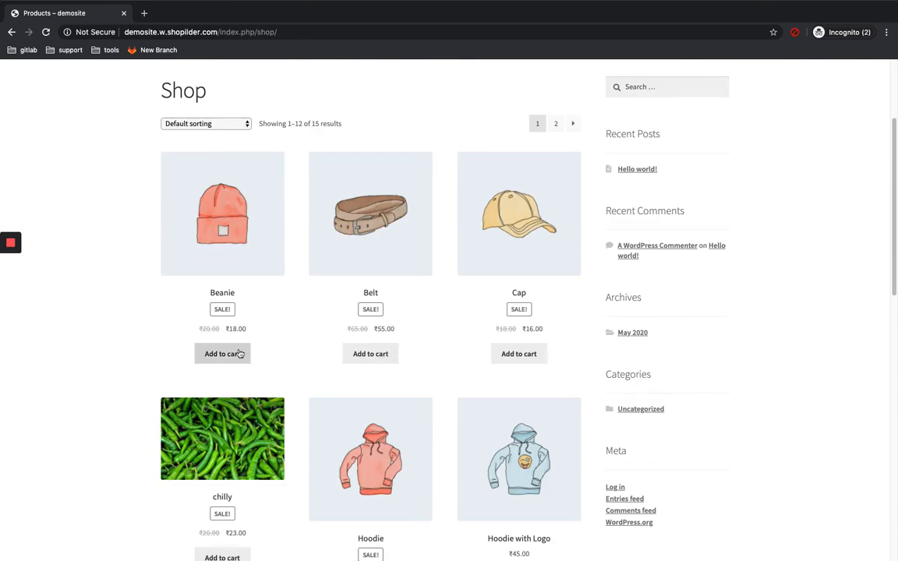
{"action": "left_click", "coordinate": [222, 353]}
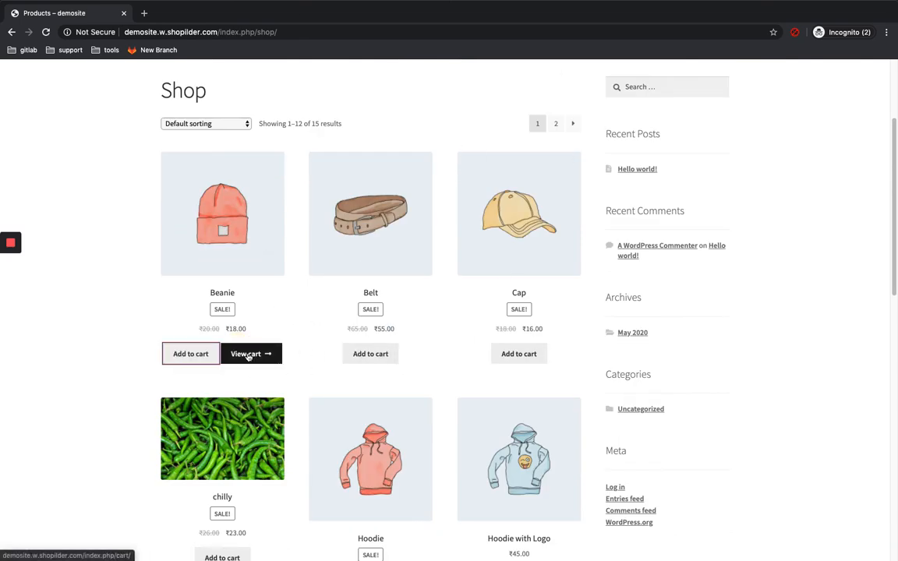
{"action": "left_click", "coordinate": [251, 354]}
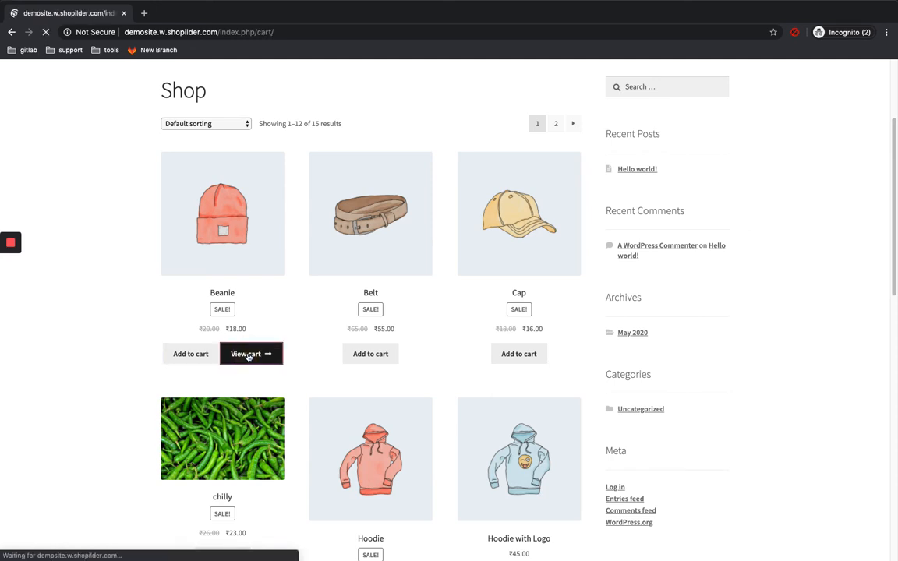
{"action": "left_click", "coordinate": [252, 354]}
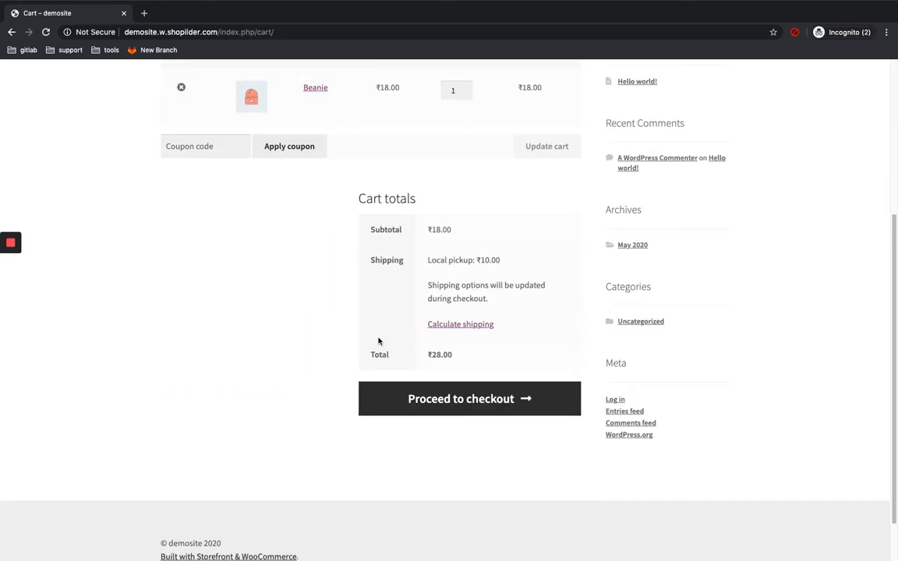
Proceed to checkout and see the 'must be logged in to check out' message
{"action": "left_click", "coordinate": [468, 399]}
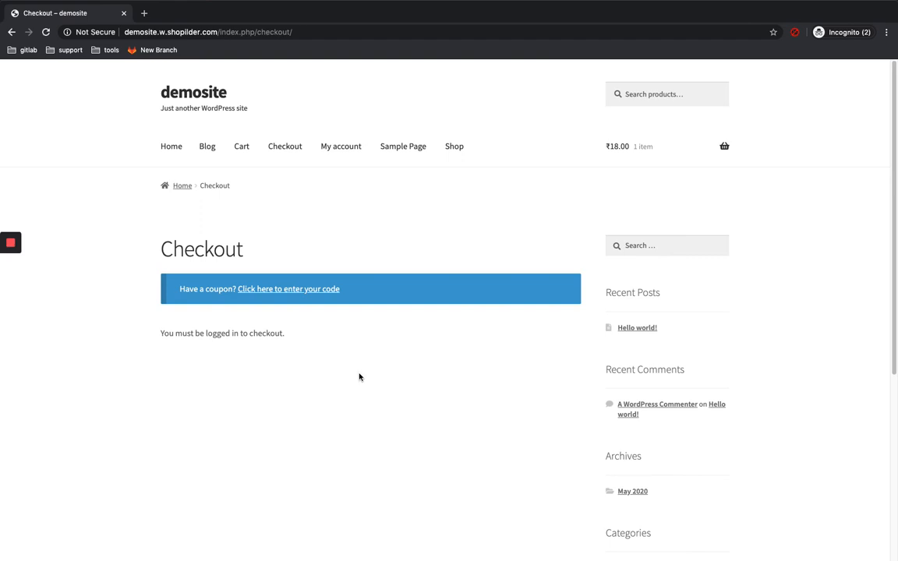
{"action": "scroll", "scroll_direction": "up", "scroll_amount": 3}
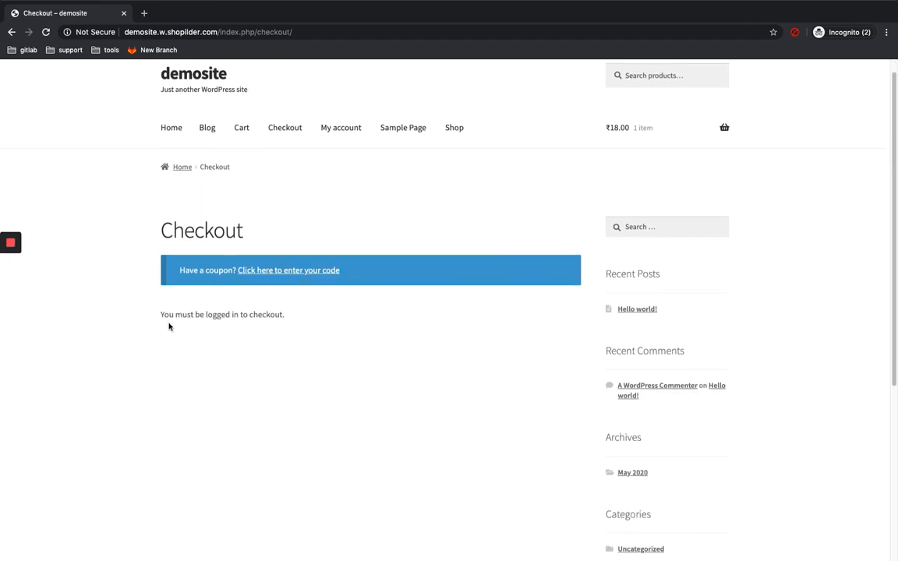
{"action": "mouse_move", "coordinate": [287, 326]}
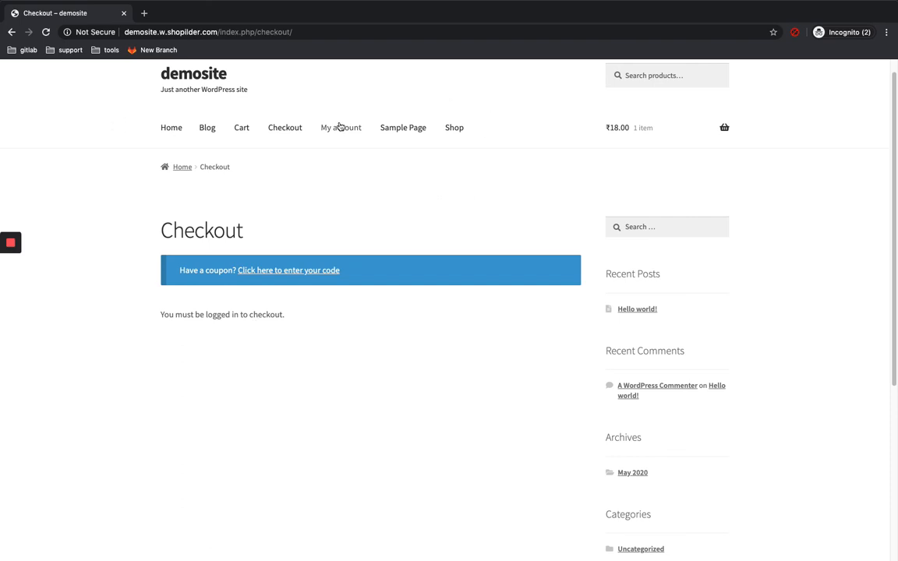
Review the My account page's Login and Register forms, then head back to the admin
{"action": "left_click", "coordinate": [340, 128]}
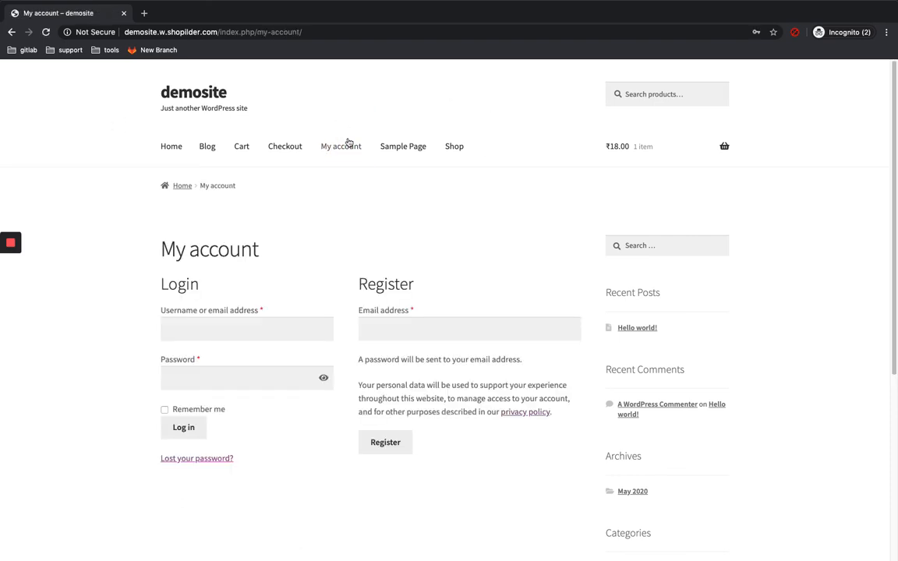
{"action": "scroll", "scroll_direction": "down", "scroll_amount": 3}
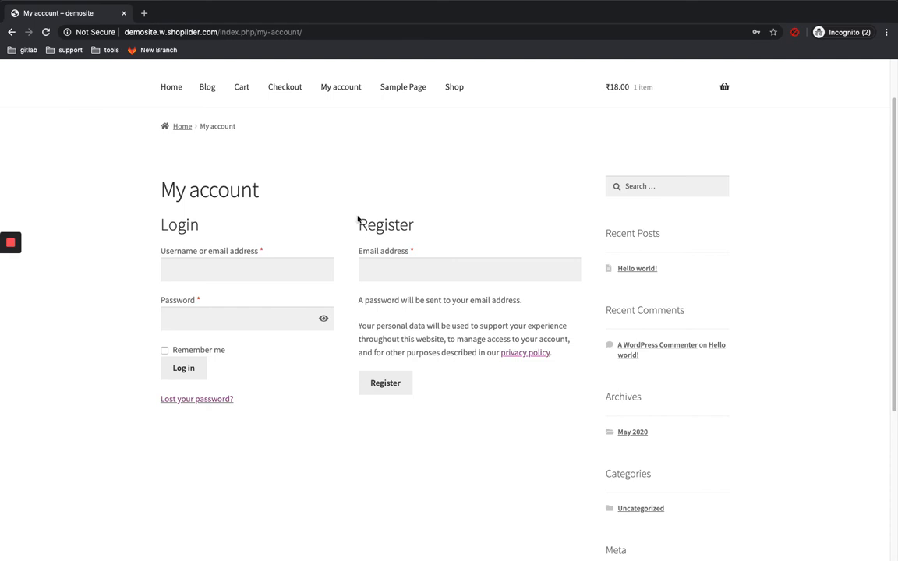
{"action": "mouse_move", "coordinate": [351, 390]}
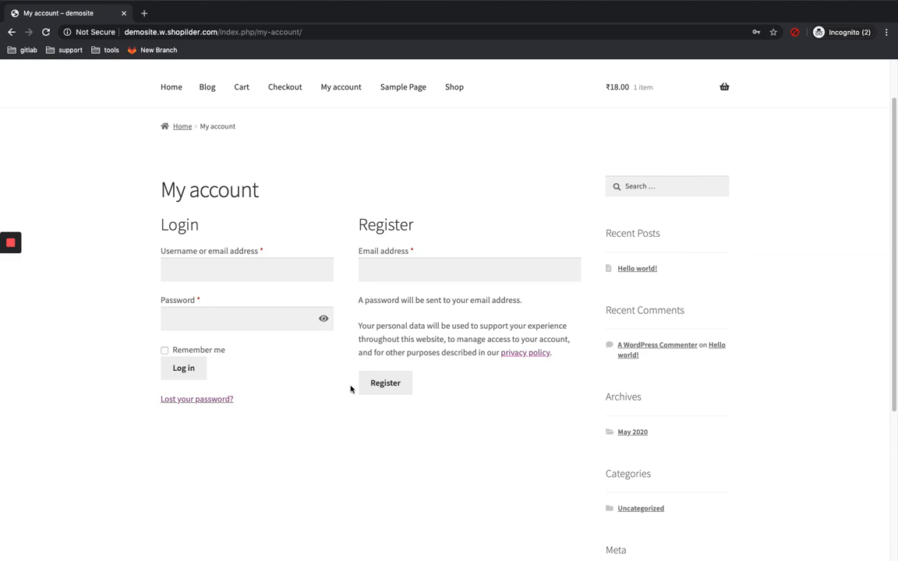
{"action": "scroll", "scroll_direction": "up", "scroll_amount": 3}
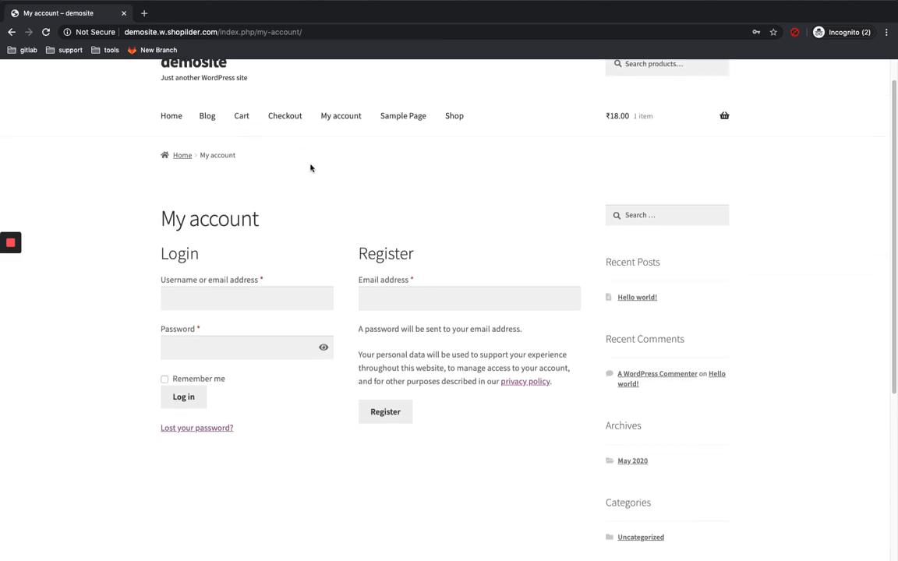
{"action": "scroll", "scroll_direction": "up", "scroll_amount": 3}
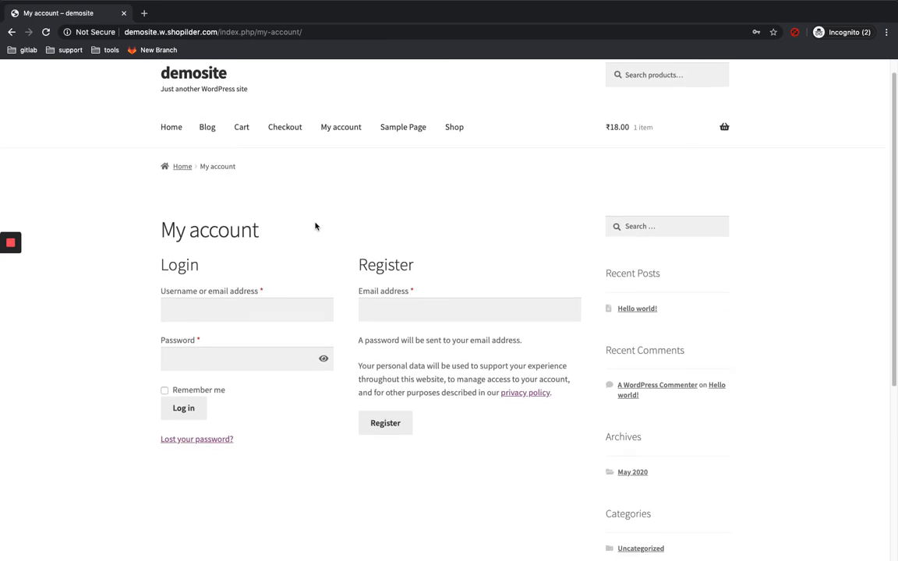
{"action": "left_click", "coordinate": [9, 243]}
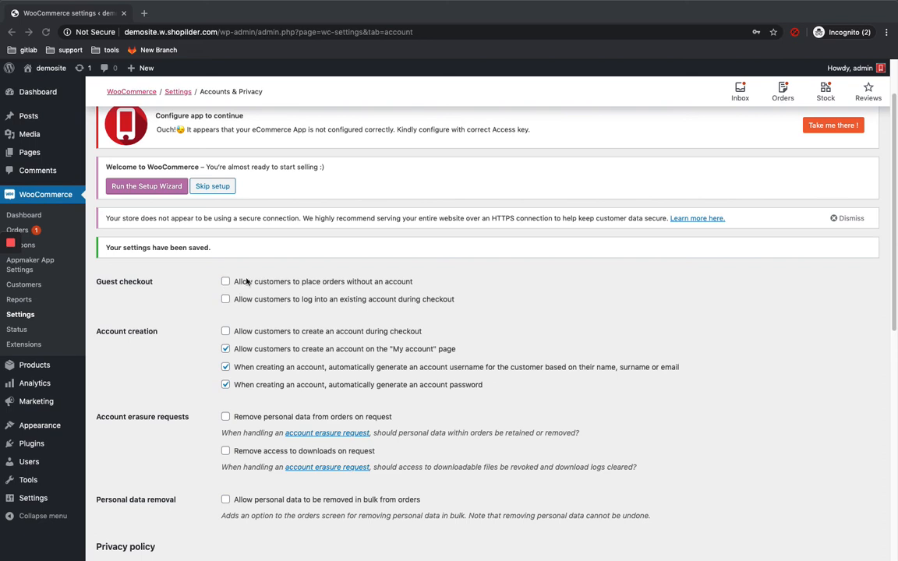
Scroll the saved Accounts & Privacy settings showing guest checkout still off
{"action": "scroll", "scroll_direction": "down", "scroll_amount": 3}
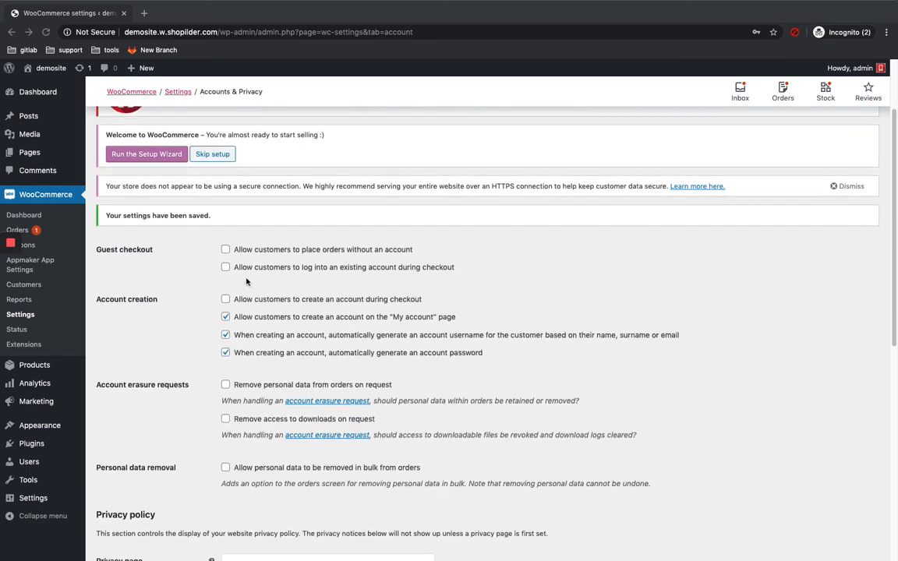